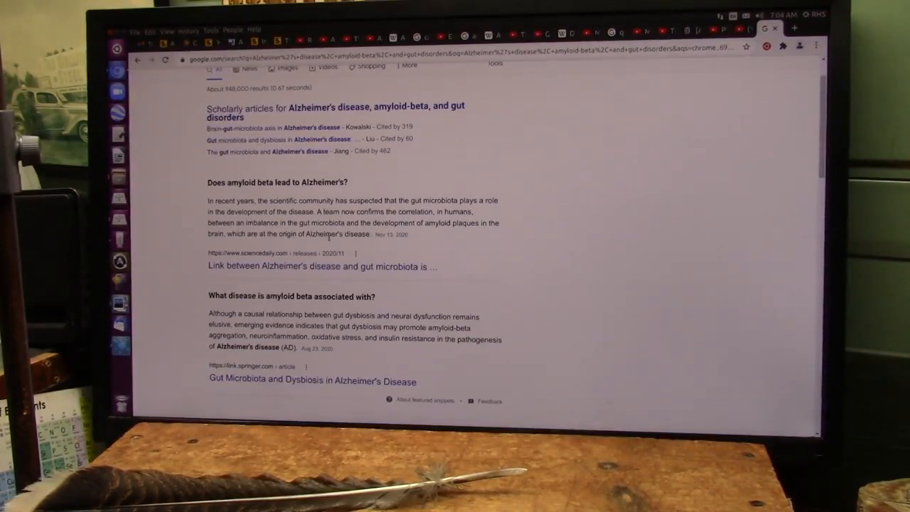
# Scroll down through the ScienceAlert neurodegenerative-disease article past the cryo-EM image grid to the TMEM106B paragraphs.
pyautogui.scroll(-3)
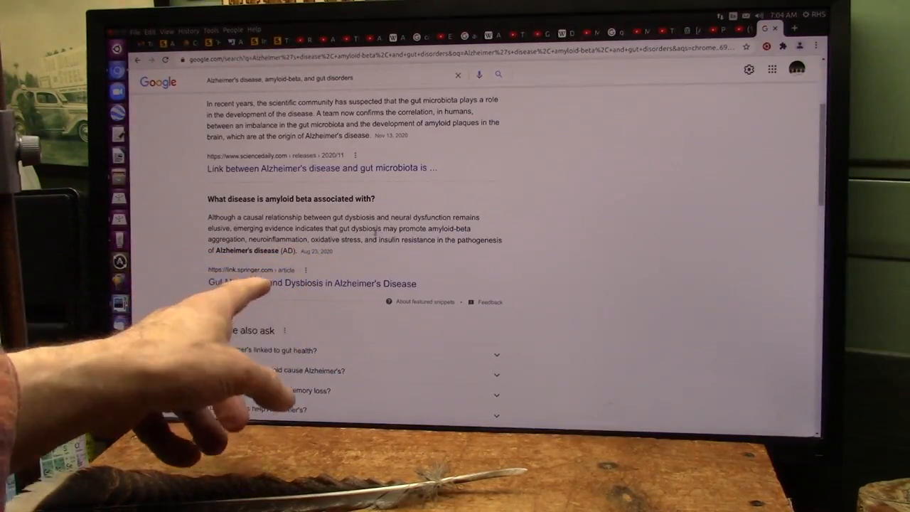
pyautogui.moveTo(213, 320)
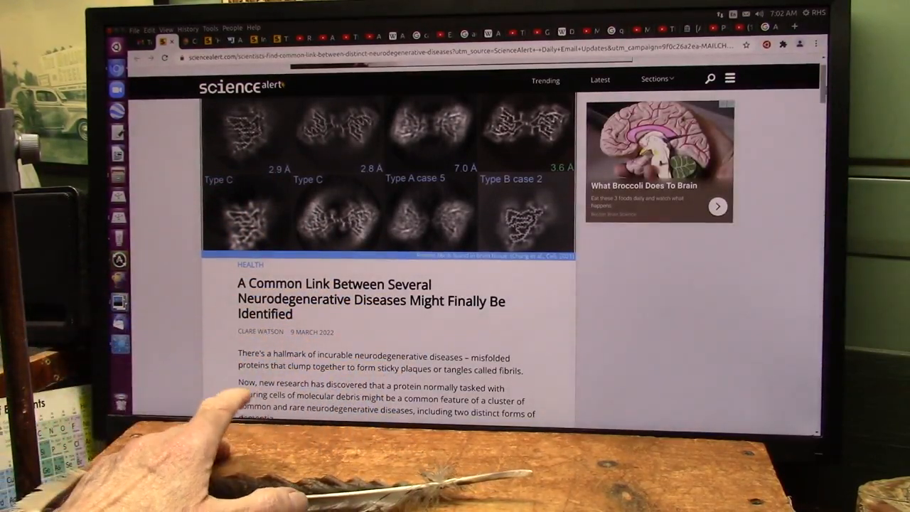
pyautogui.scroll(-3)
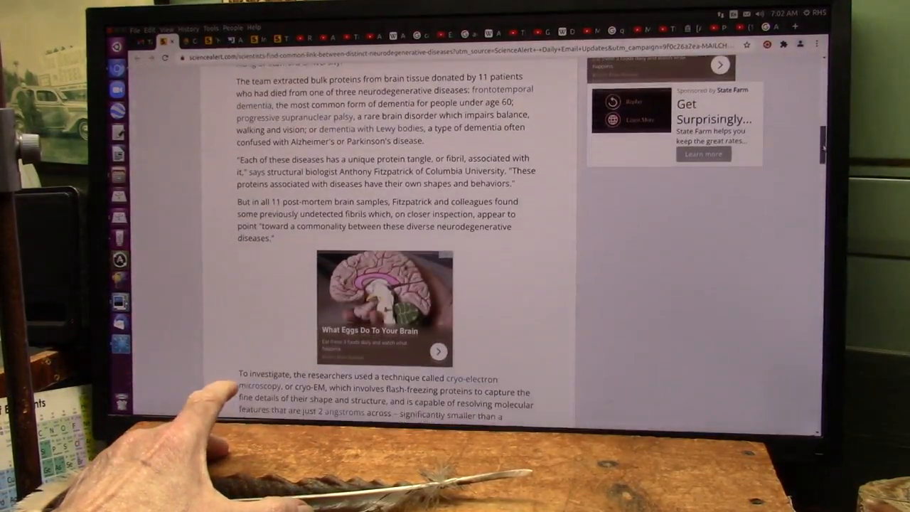
pyautogui.scroll(-3)
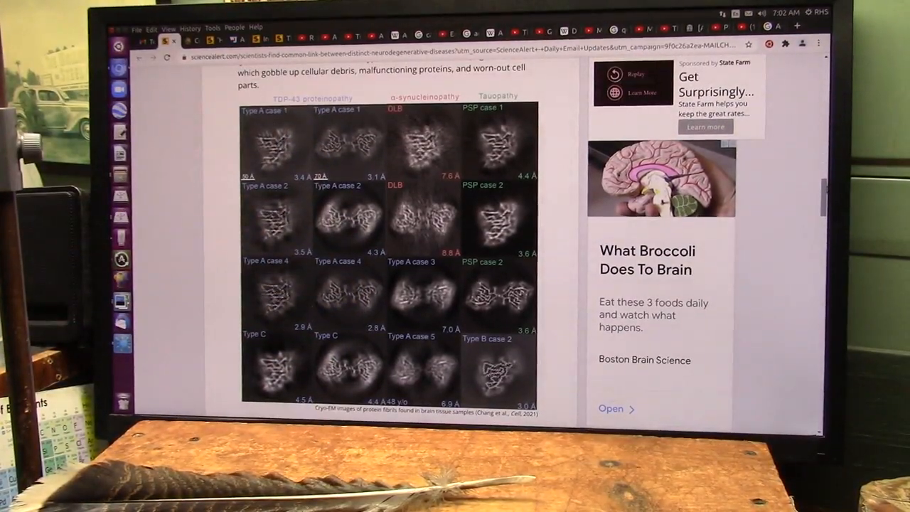
pyautogui.scroll(-3)
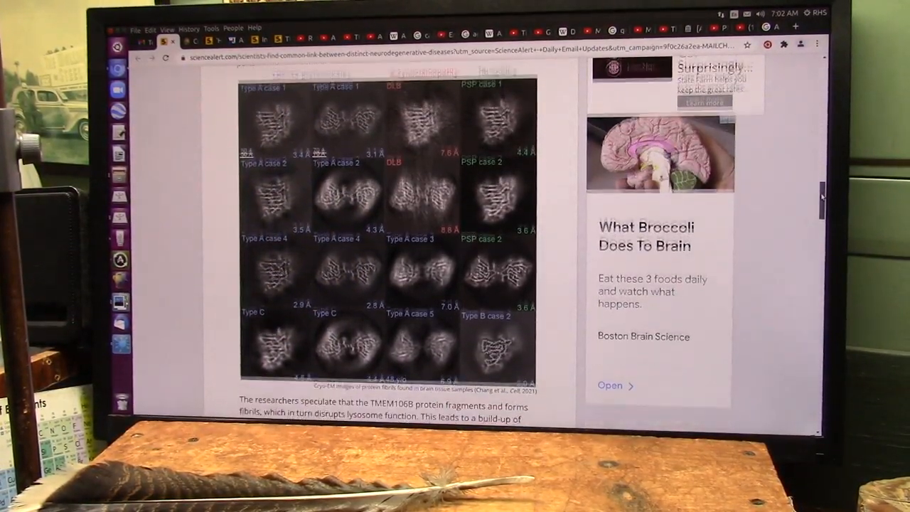
pyautogui.scroll(-3)
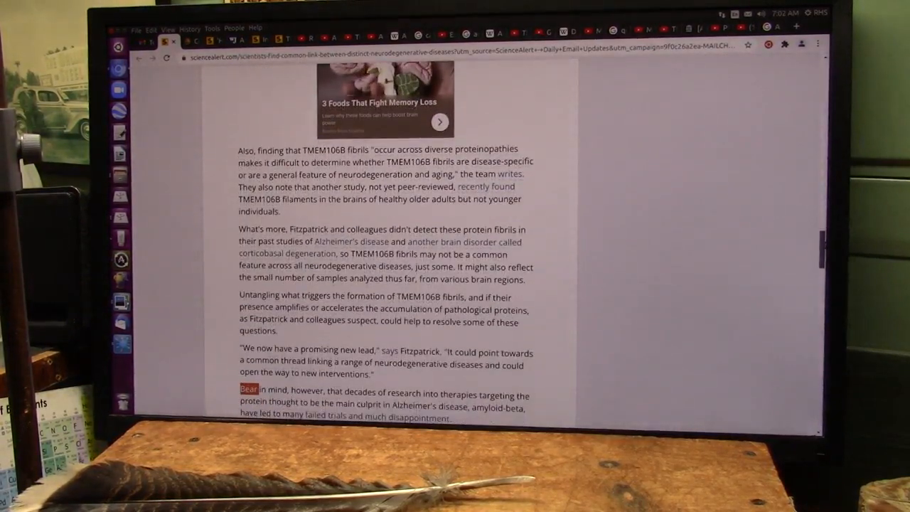
pyautogui.scroll(-3)
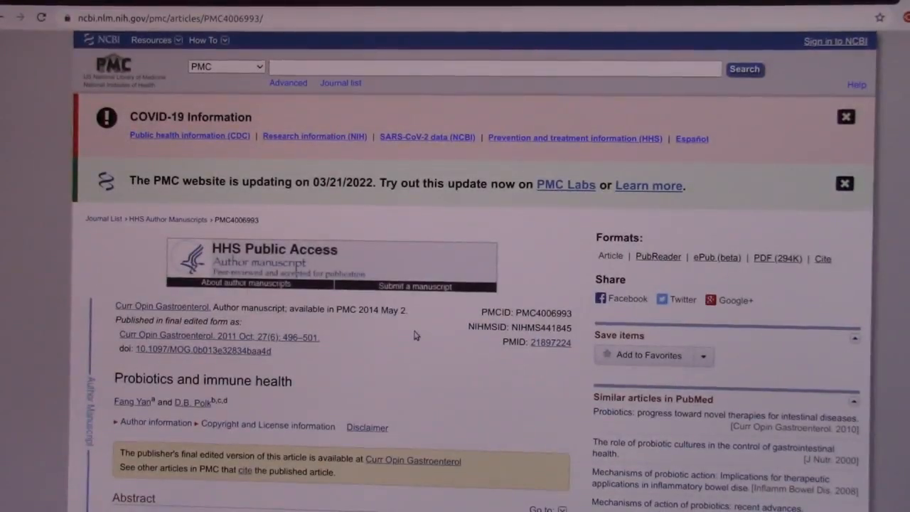
# Navigate to PMC7972717, 'Probiotics in Prevention and Treatment of COVID-19', and begin reading.
pyautogui.click(494, 68)
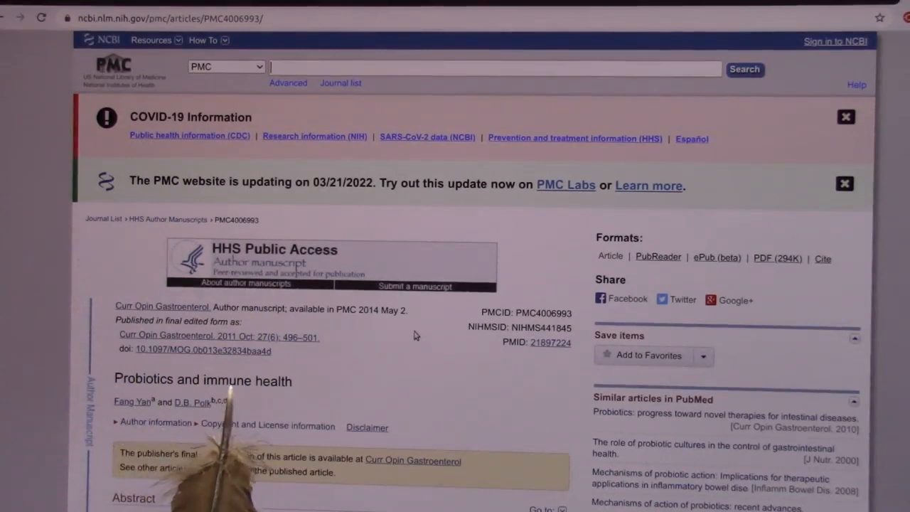
pyautogui.scroll(-3)
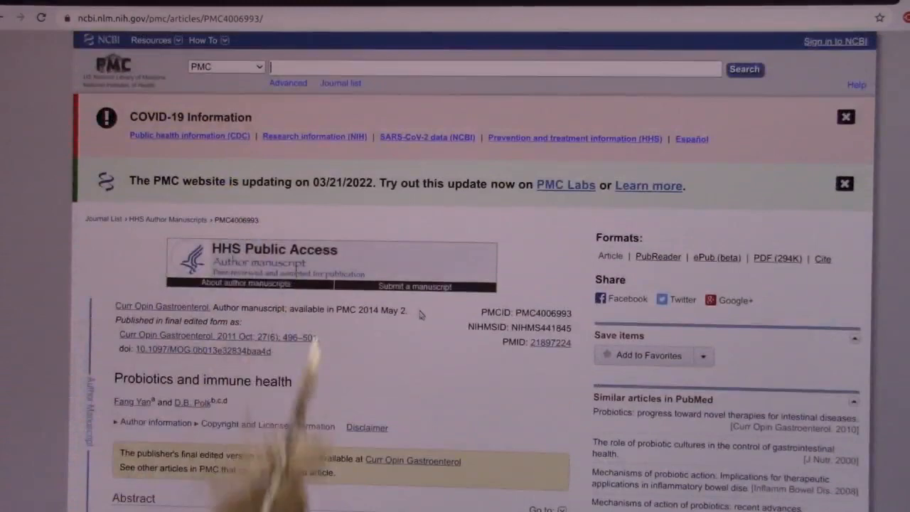
pyautogui.moveTo(437, 326)
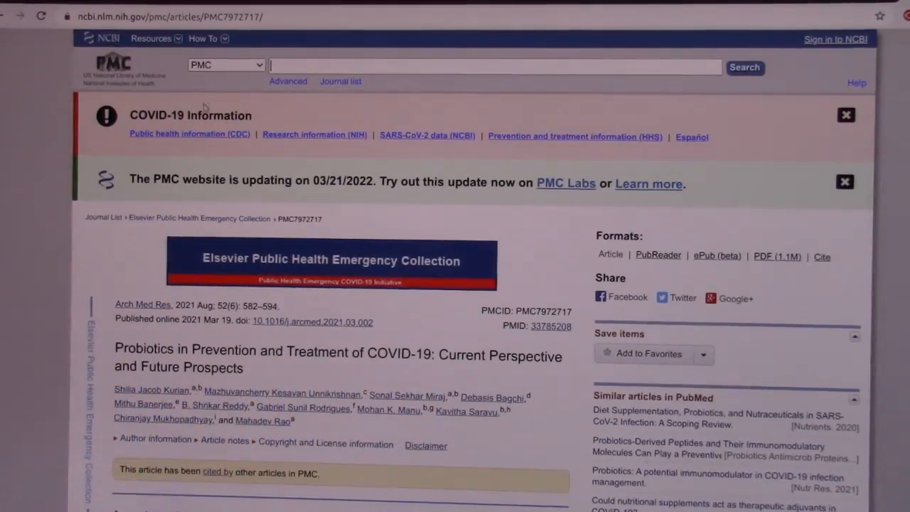
pyautogui.scroll(-3)
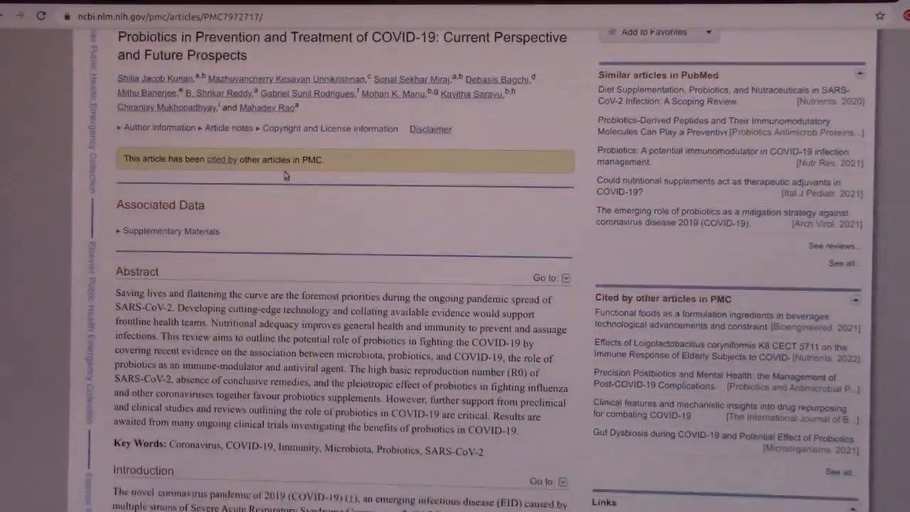
pyautogui.scroll(-3)
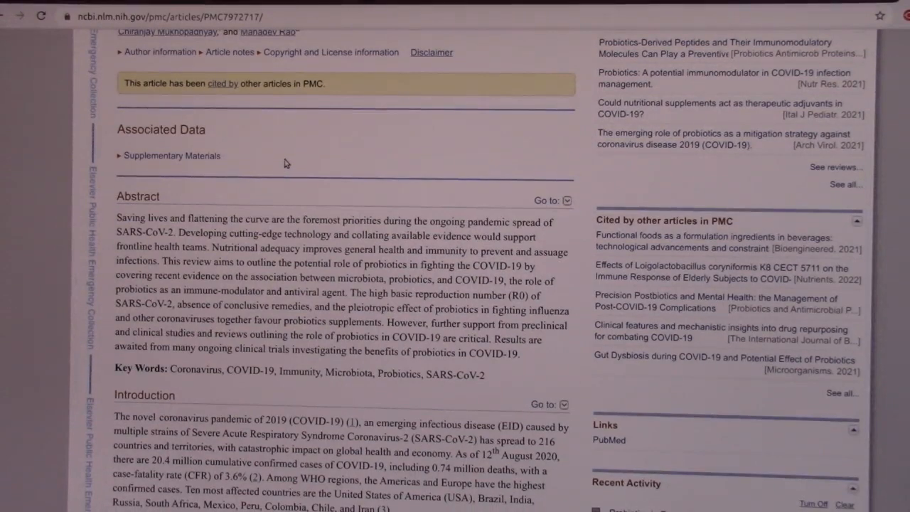
pyautogui.scroll(-3)
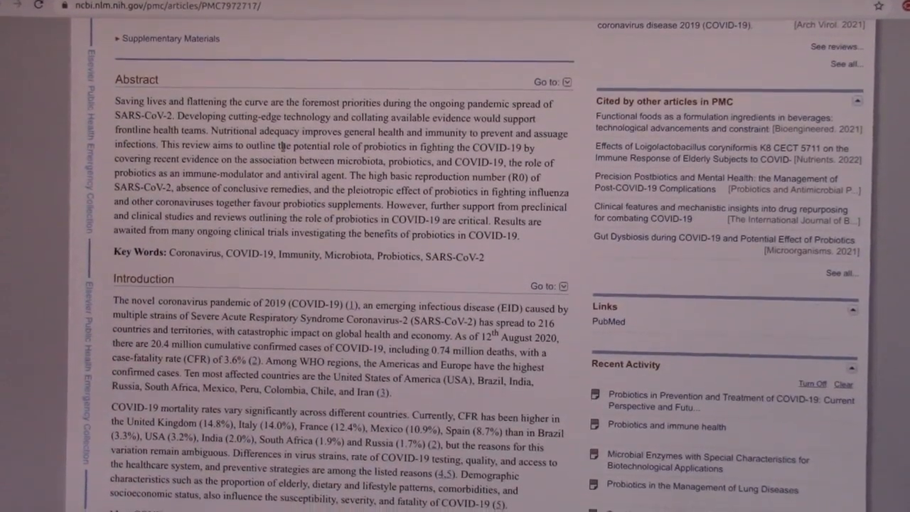
pyautogui.scroll(-3)
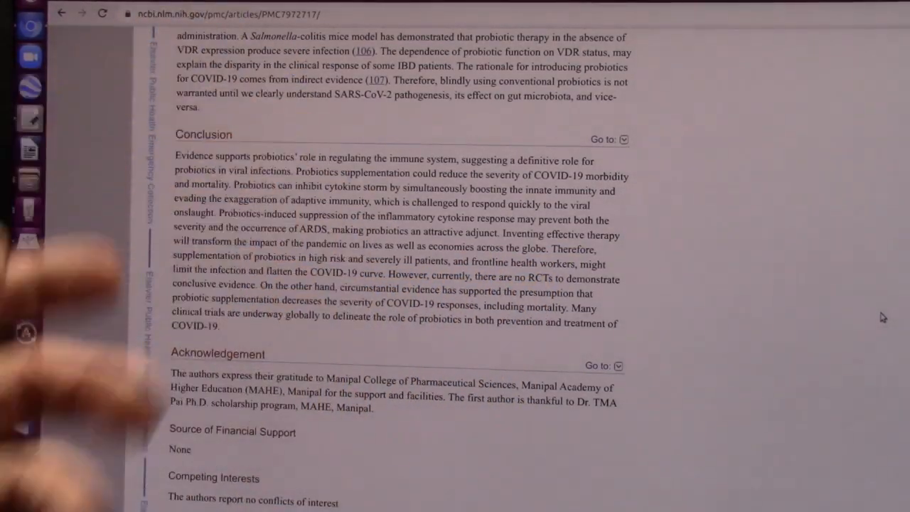
pyautogui.scroll(3)
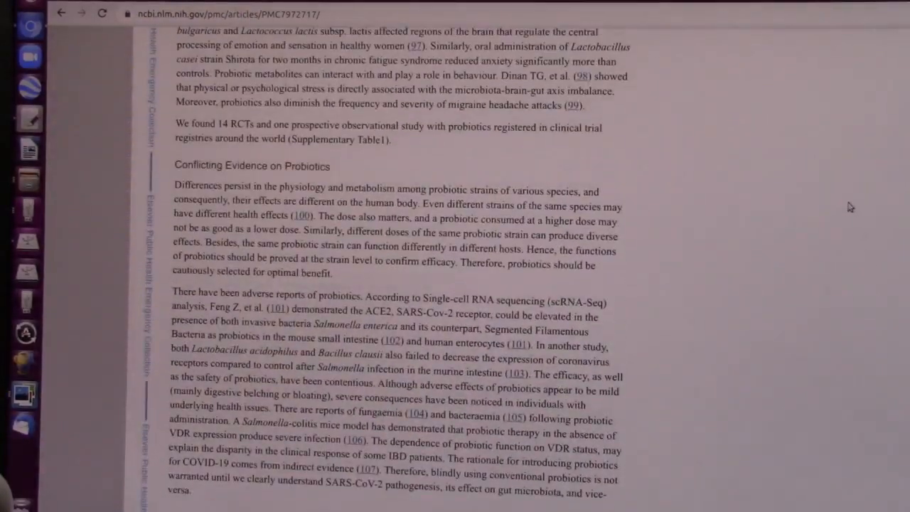
pyautogui.scroll(3)
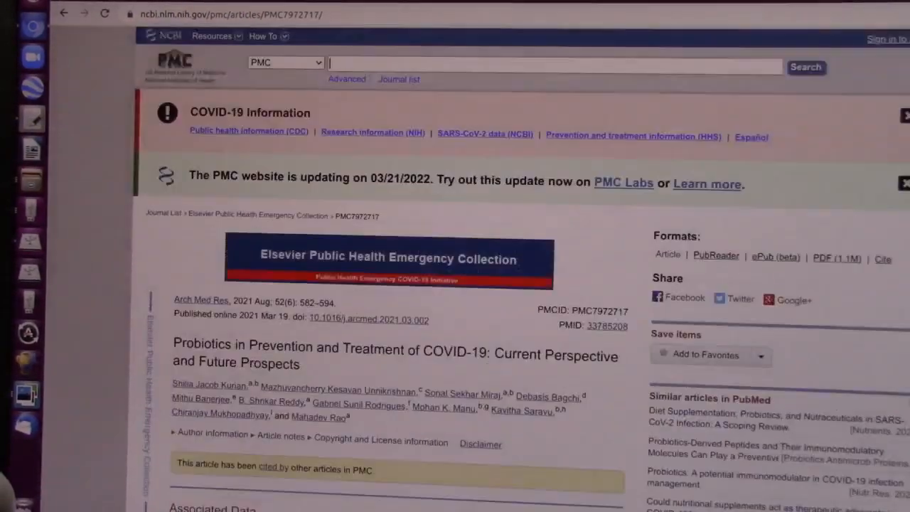
pyautogui.scroll(-3)
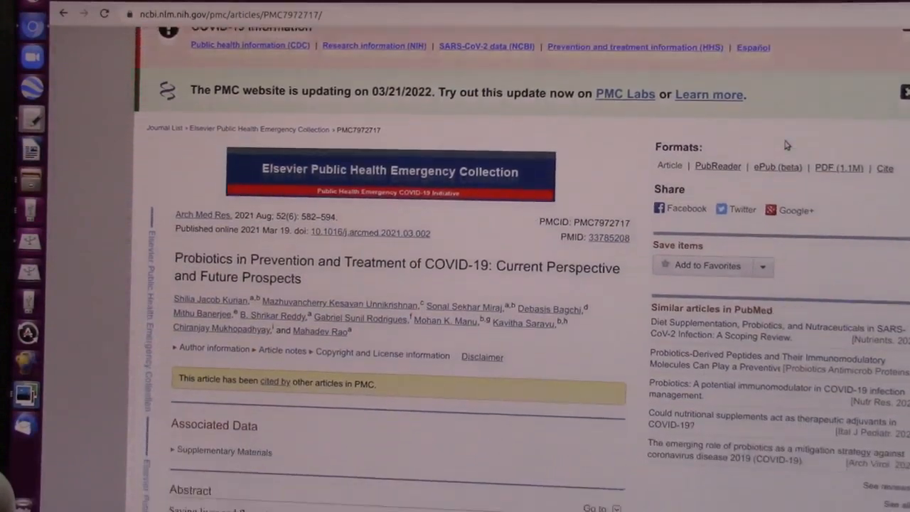
pyautogui.scroll(-3)
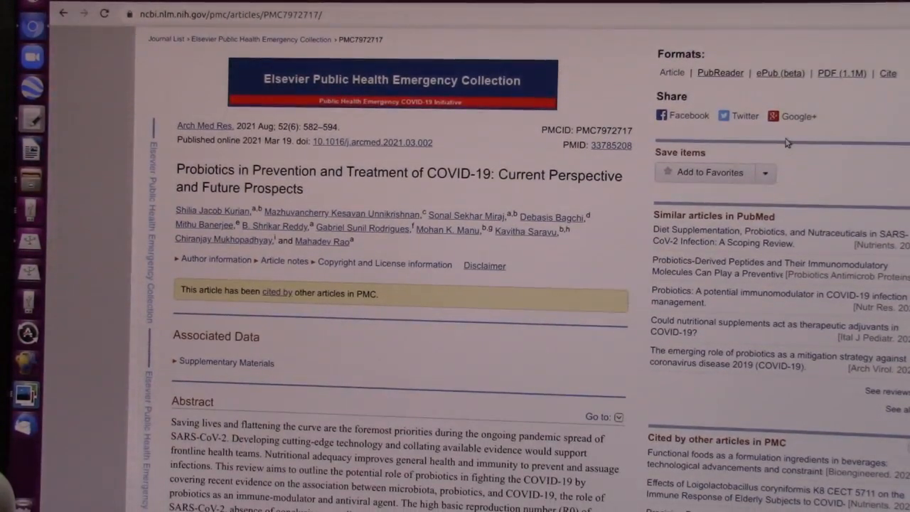
pyautogui.moveTo(795, 133)
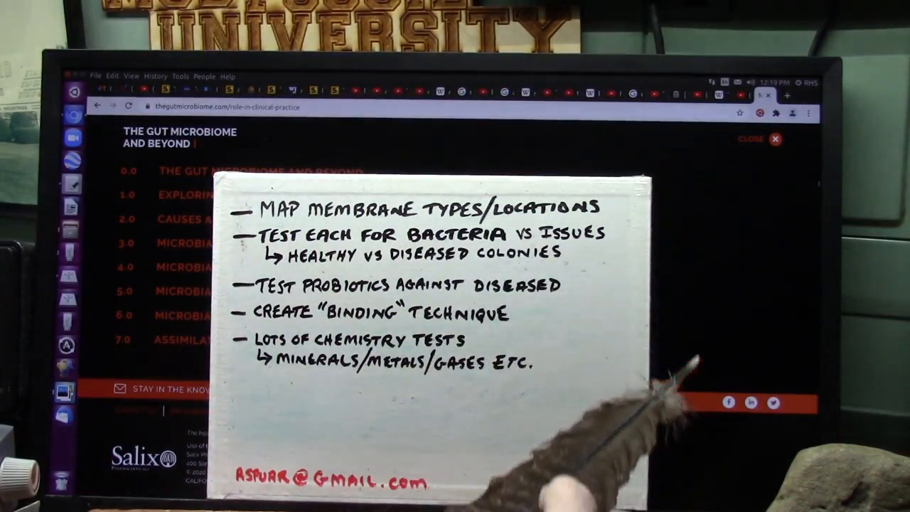
pyautogui.moveTo(384, 441)
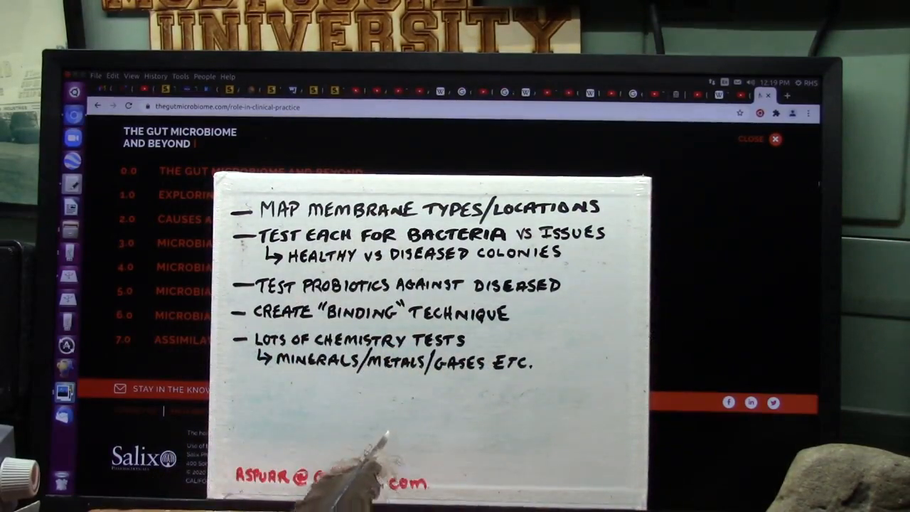